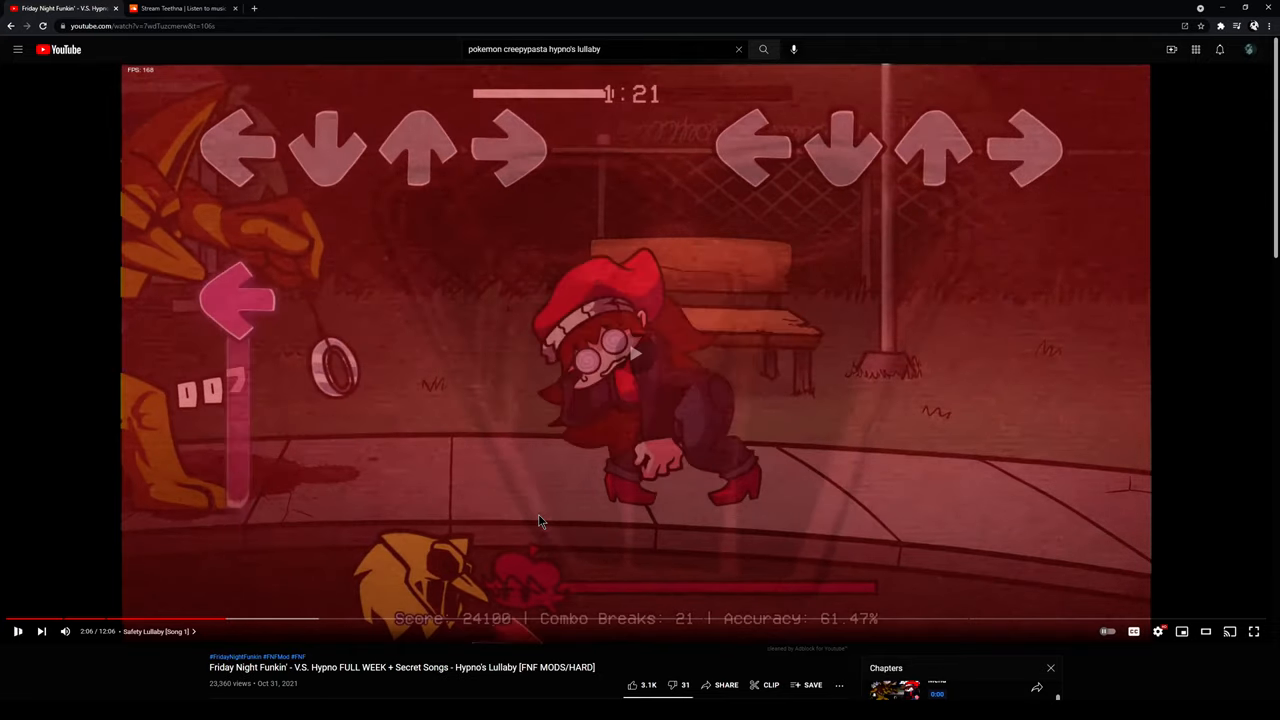
Step: View the Hypno's Lullaby video full screen, leave it, then switch to The Third Eye Dimension on SoundCloud
{"action": "left_click", "coordinate": [1254, 632]}
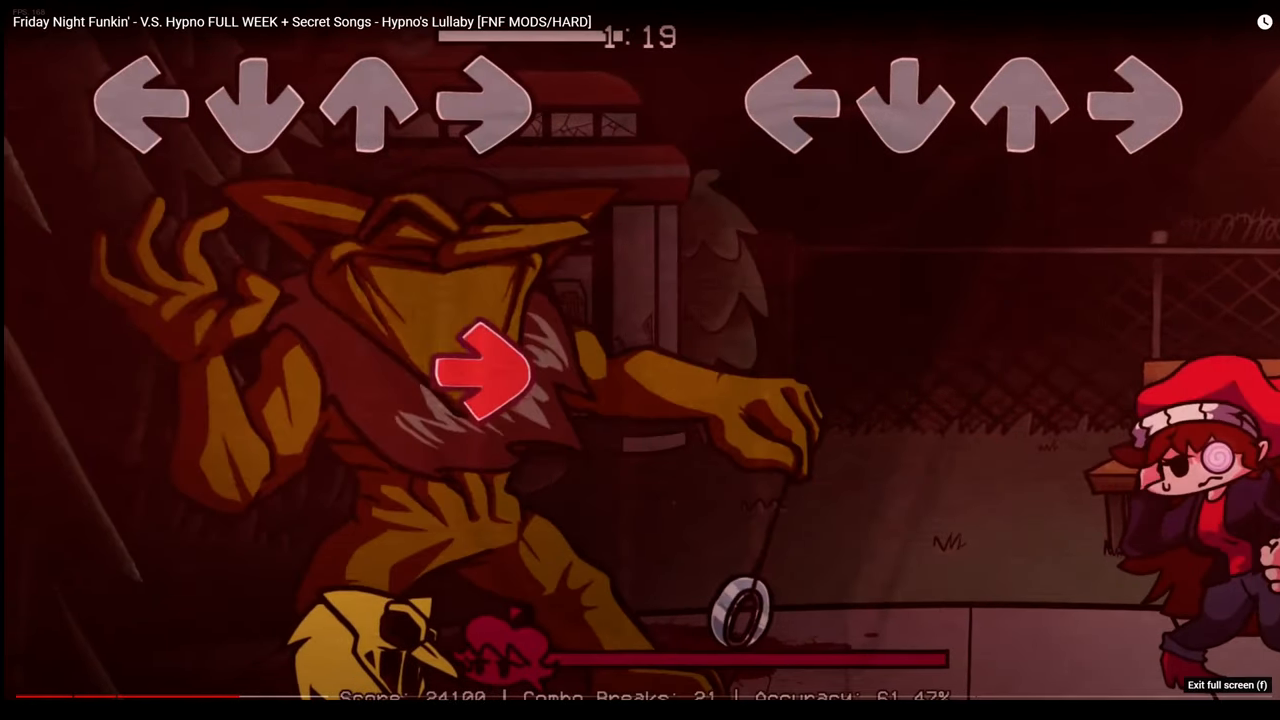
{"action": "left_click", "coordinate": [1228, 684]}
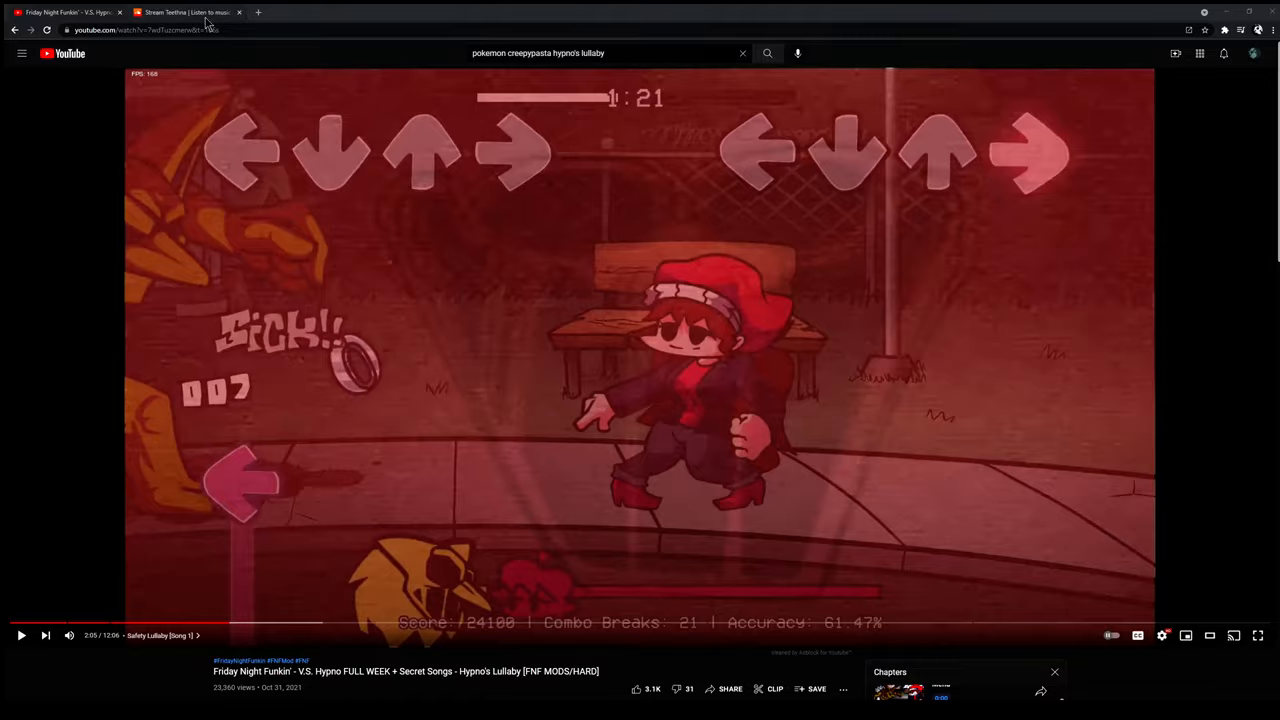
{"action": "left_click", "coordinate": [184, 12]}
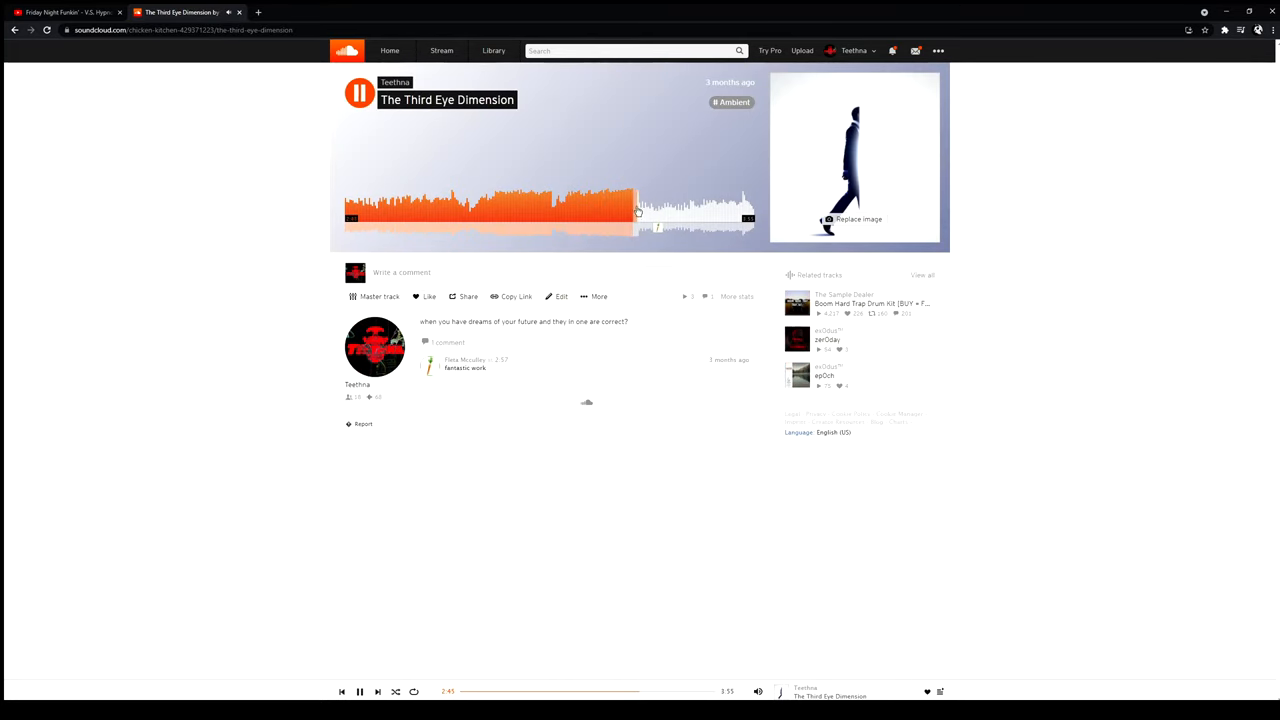
Step: Seek back in The Third Eye Dimension, pause it, and return to the Hypno's Lullaby video
{"action": "left_click", "coordinate": [360, 92]}
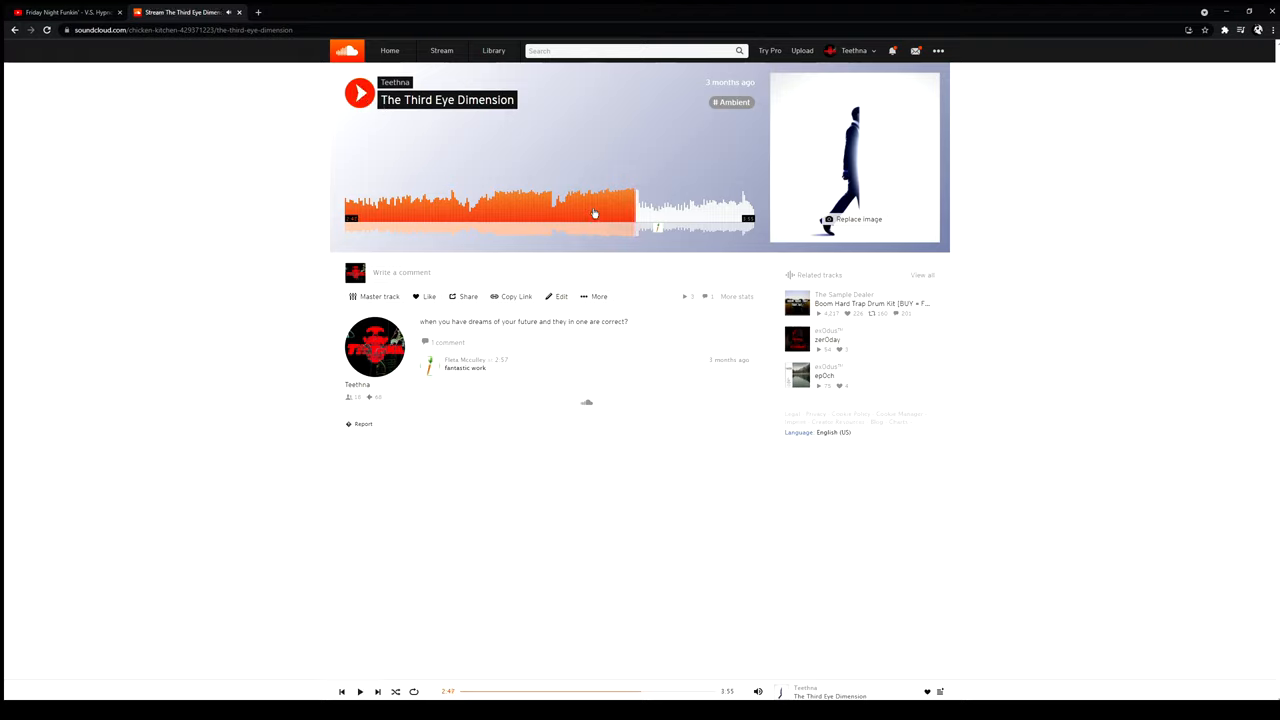
{"action": "left_click", "coordinate": [360, 92]}
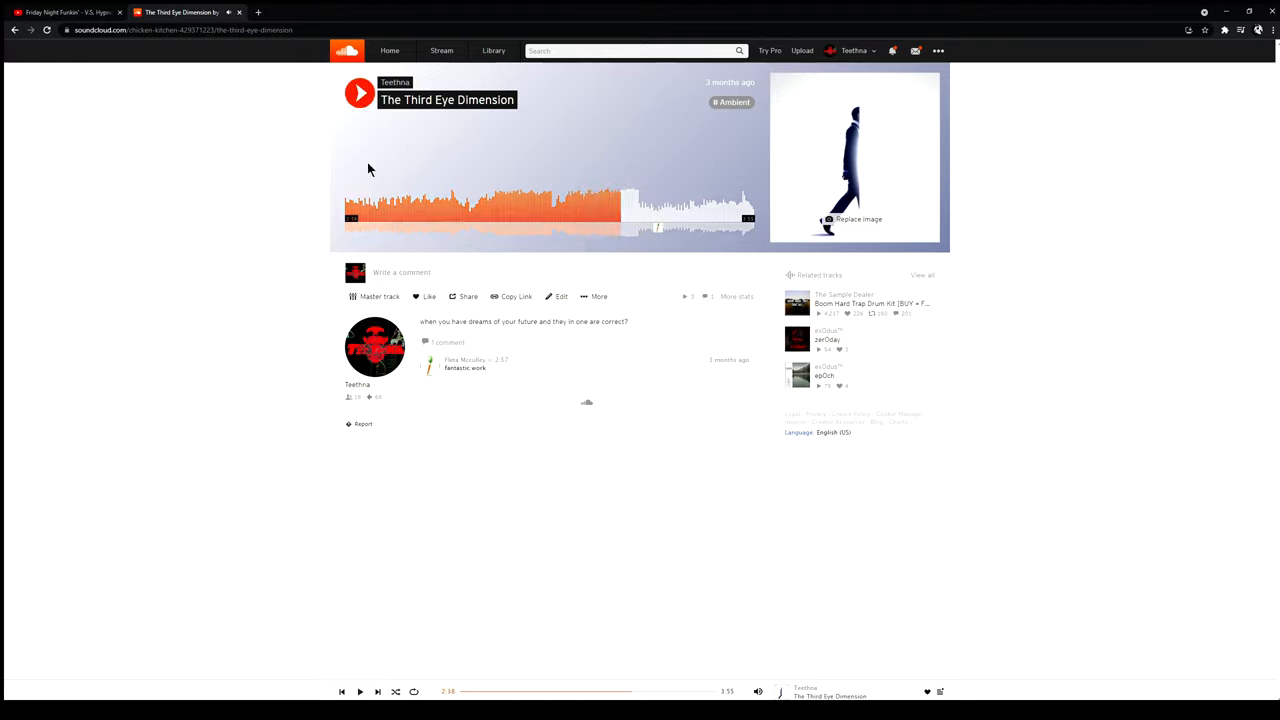
{"action": "left_click", "coordinate": [70, 12]}
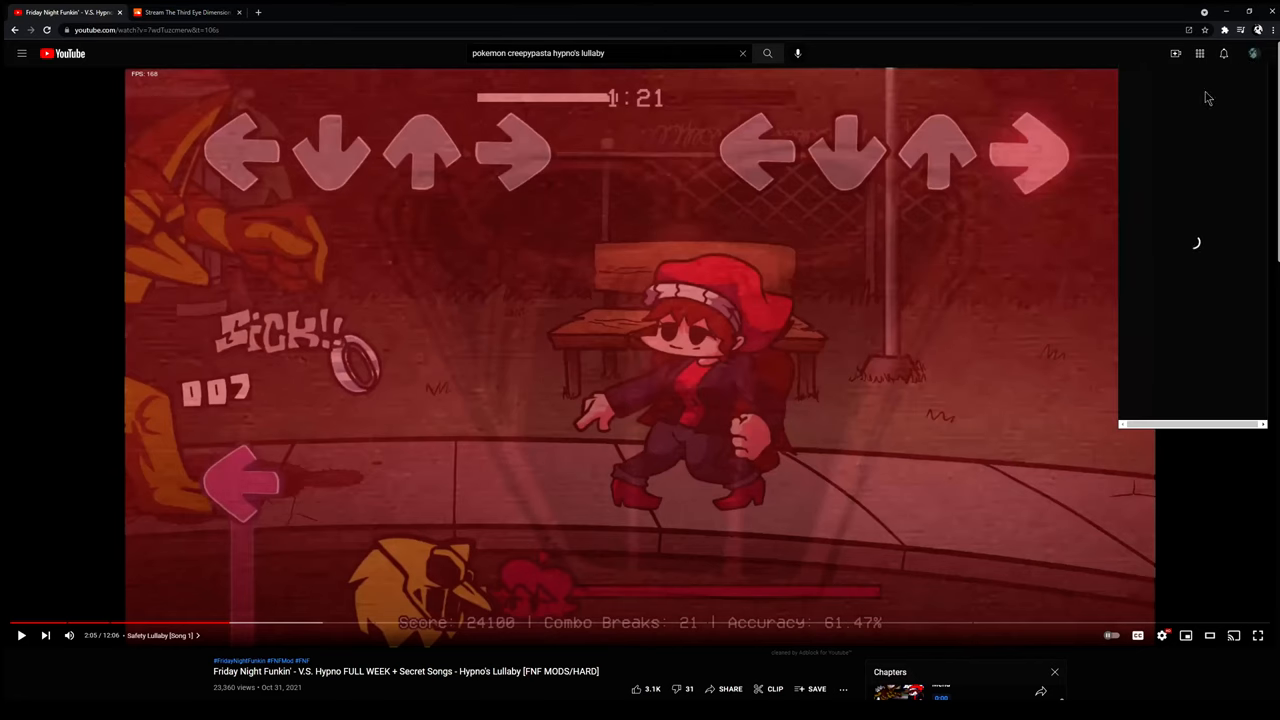
Step: Go to your own channel via the account menu and open one of the old channels listed
{"action": "left_click", "coordinate": [1252, 52]}
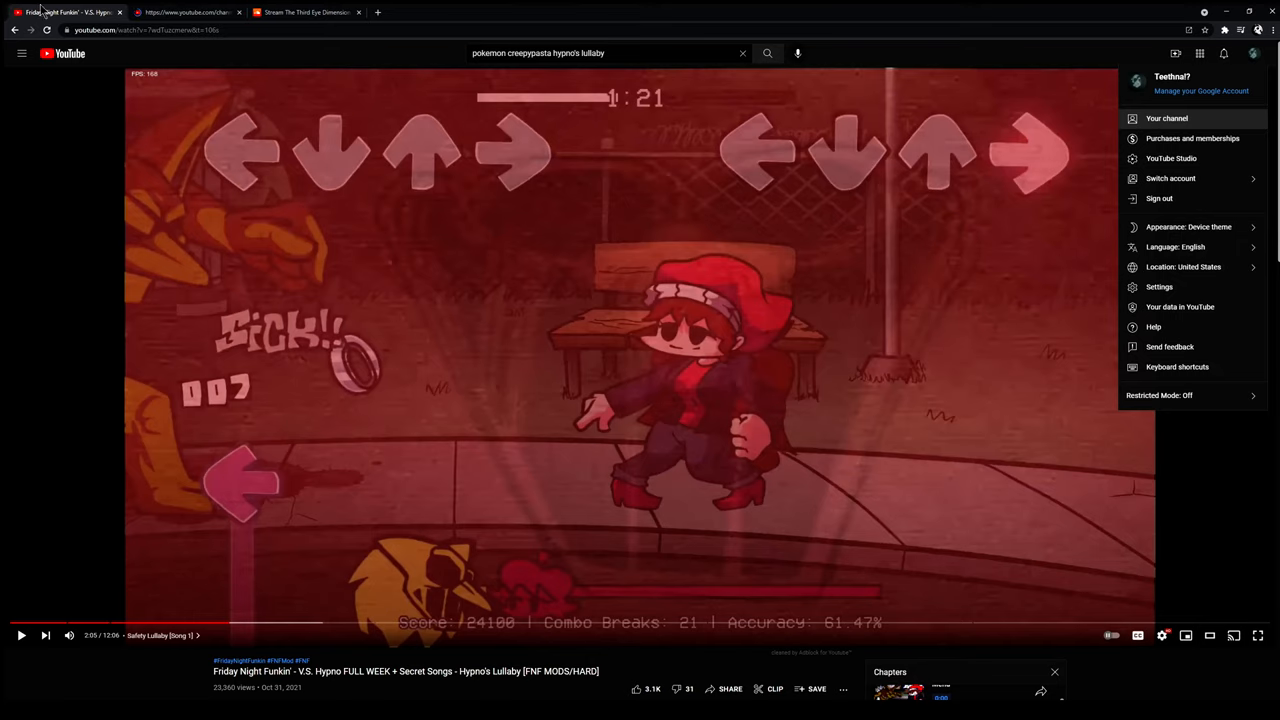
{"action": "left_click", "coordinate": [1166, 118]}
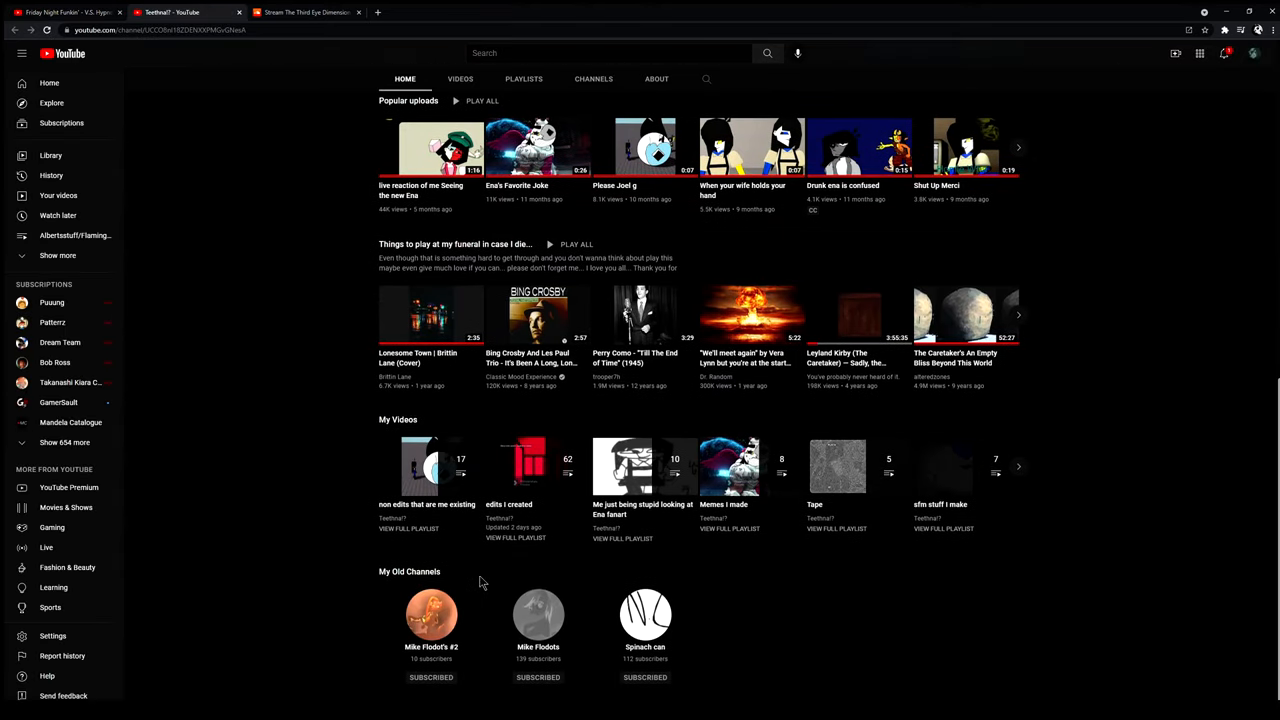
{"action": "left_click", "coordinate": [538, 616]}
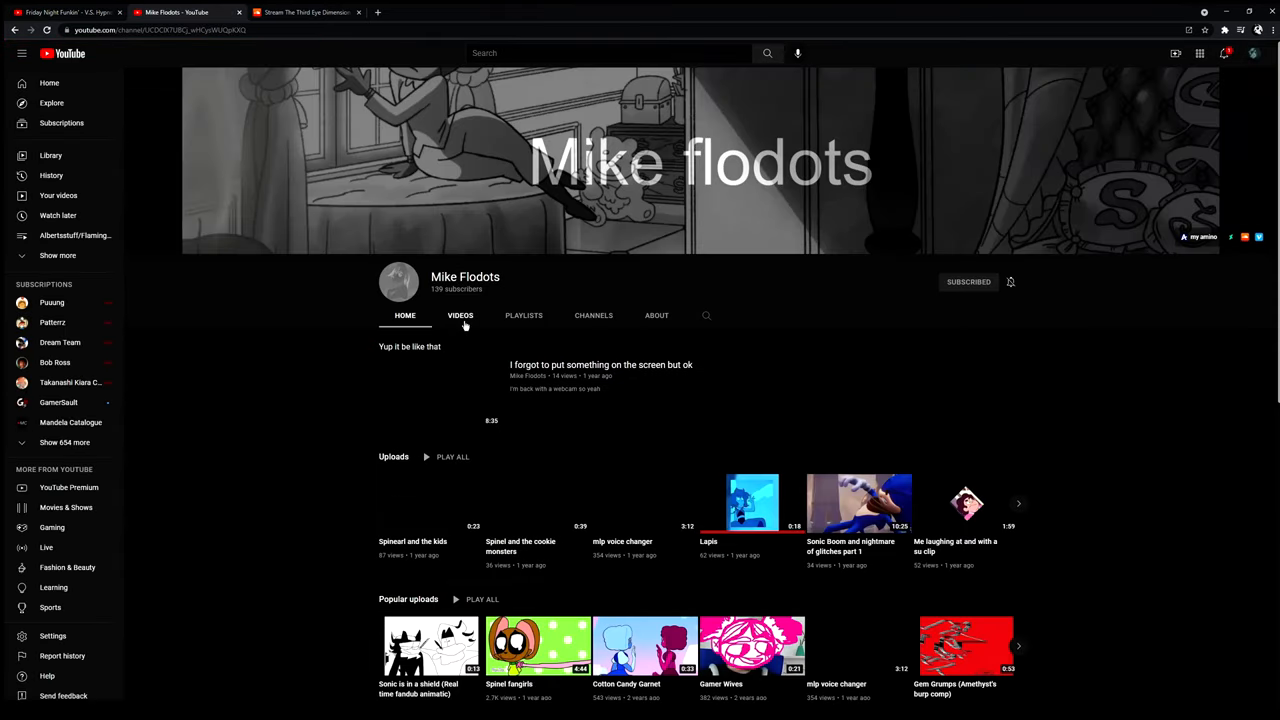
Step: Browse that channel's uploaded videos and open the one with the long code-like title
{"action": "left_click", "coordinate": [460, 316]}
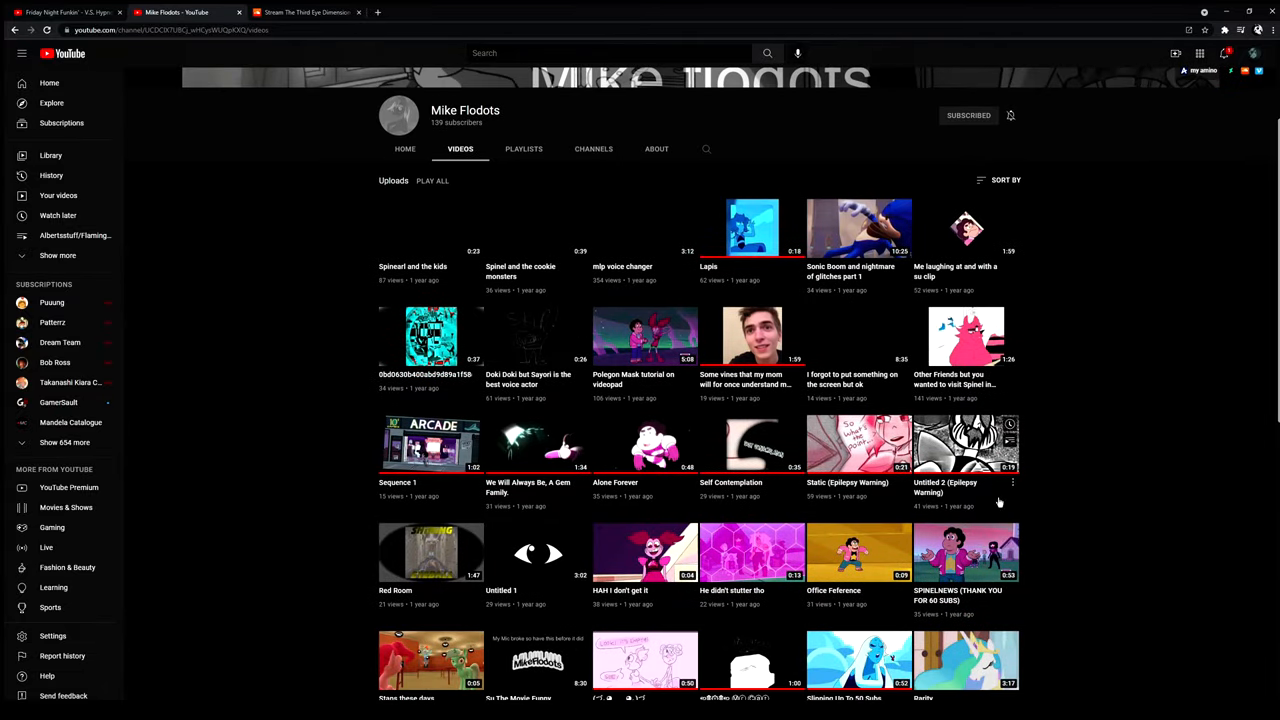
{"action": "scroll", "scroll_direction": "down", "scroll_amount": 3}
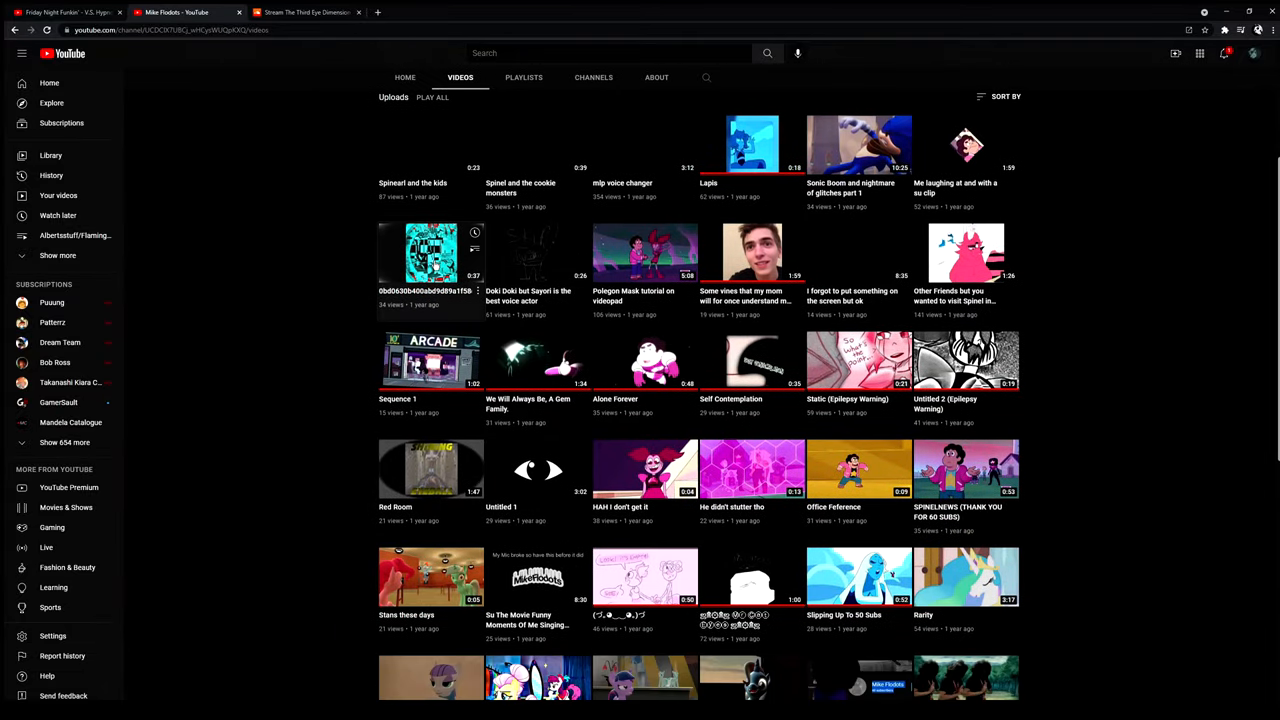
{"action": "left_click", "coordinate": [300, 8]}
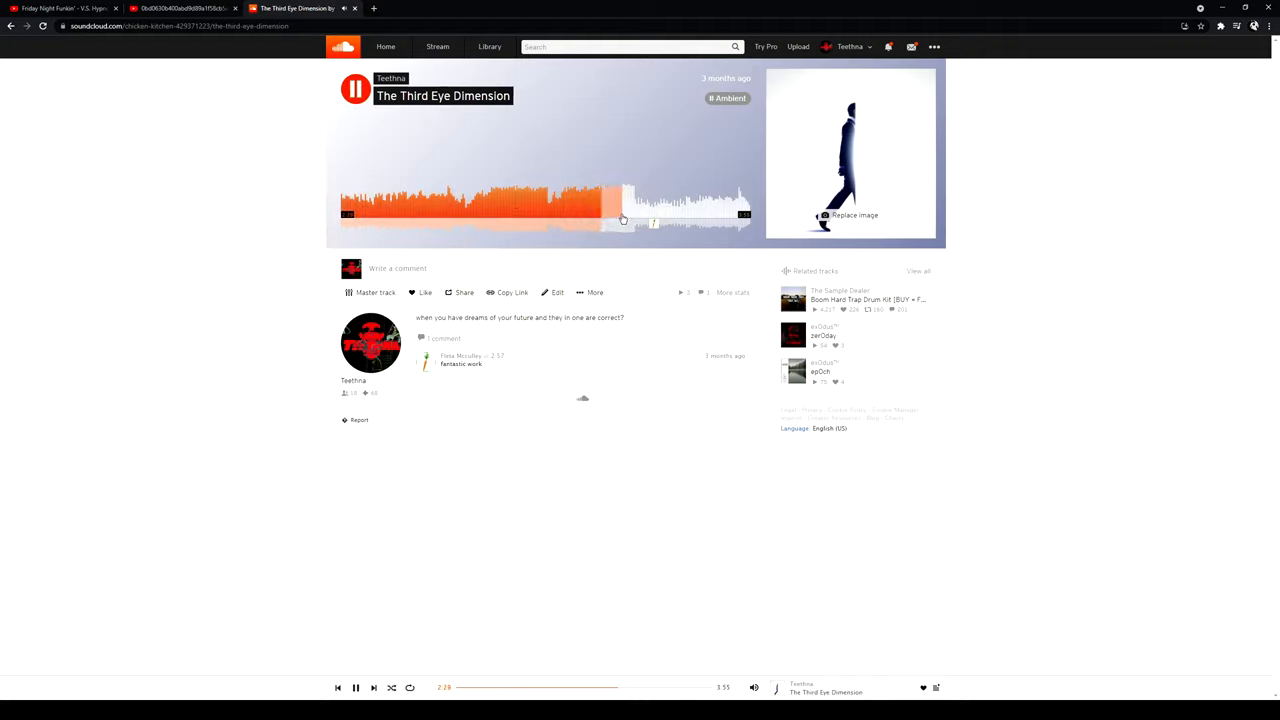
Step: Pause The Third Eye Dimension and go back to the Hypno's Lullaby video
{"action": "left_click", "coordinate": [356, 88]}
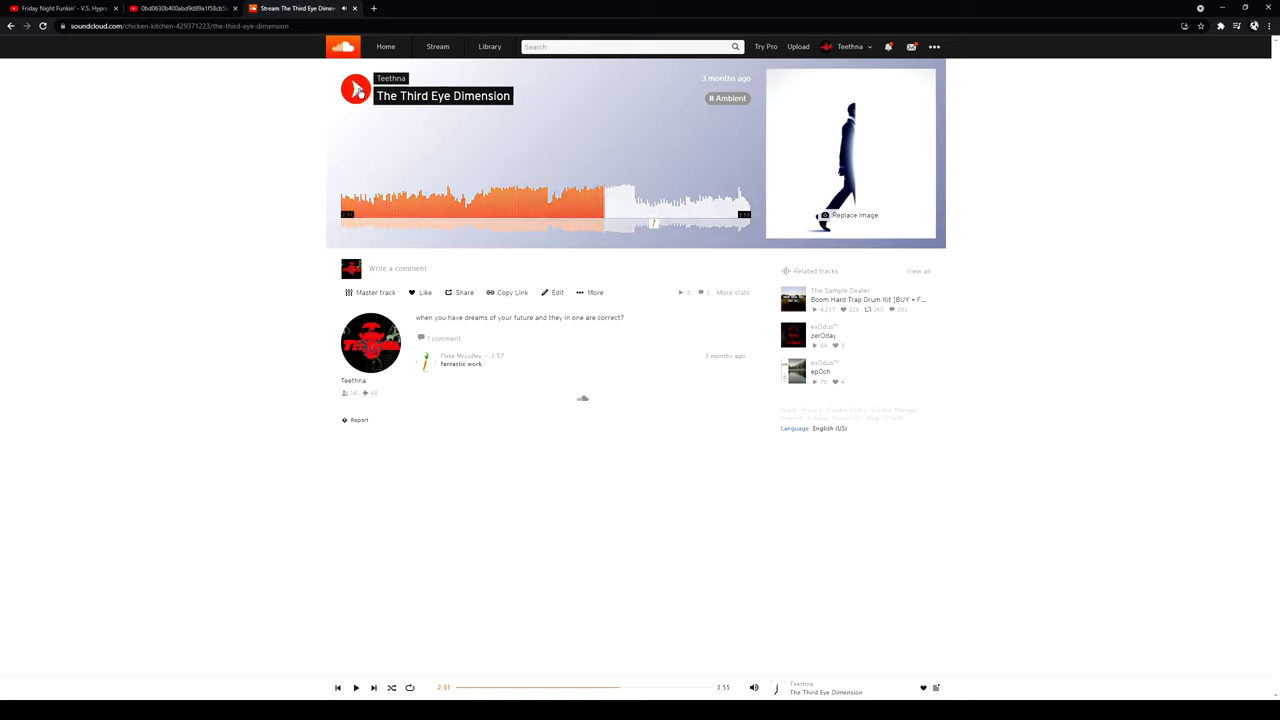
{"action": "left_click", "coordinate": [64, 8]}
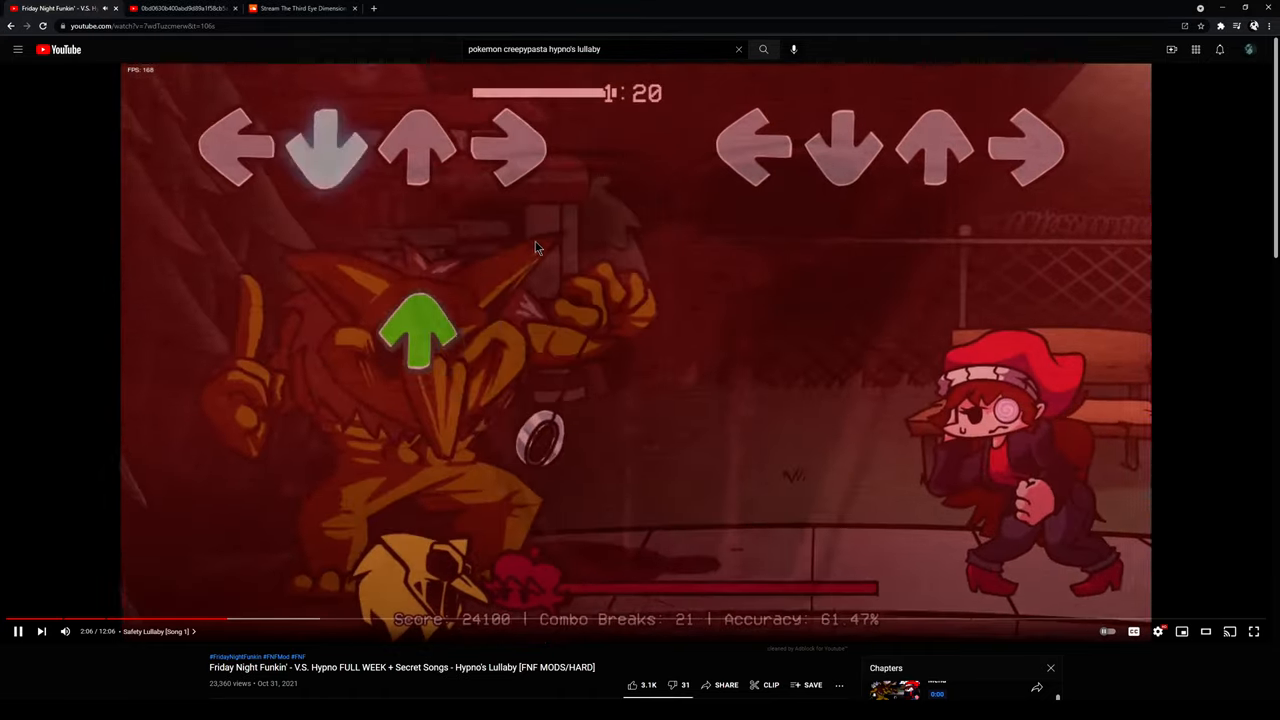
Step: Switch to The Third Eye Dimension, pause it, and return to the paused Hypno's Lullaby video
{"action": "left_click", "coordinate": [300, 8]}
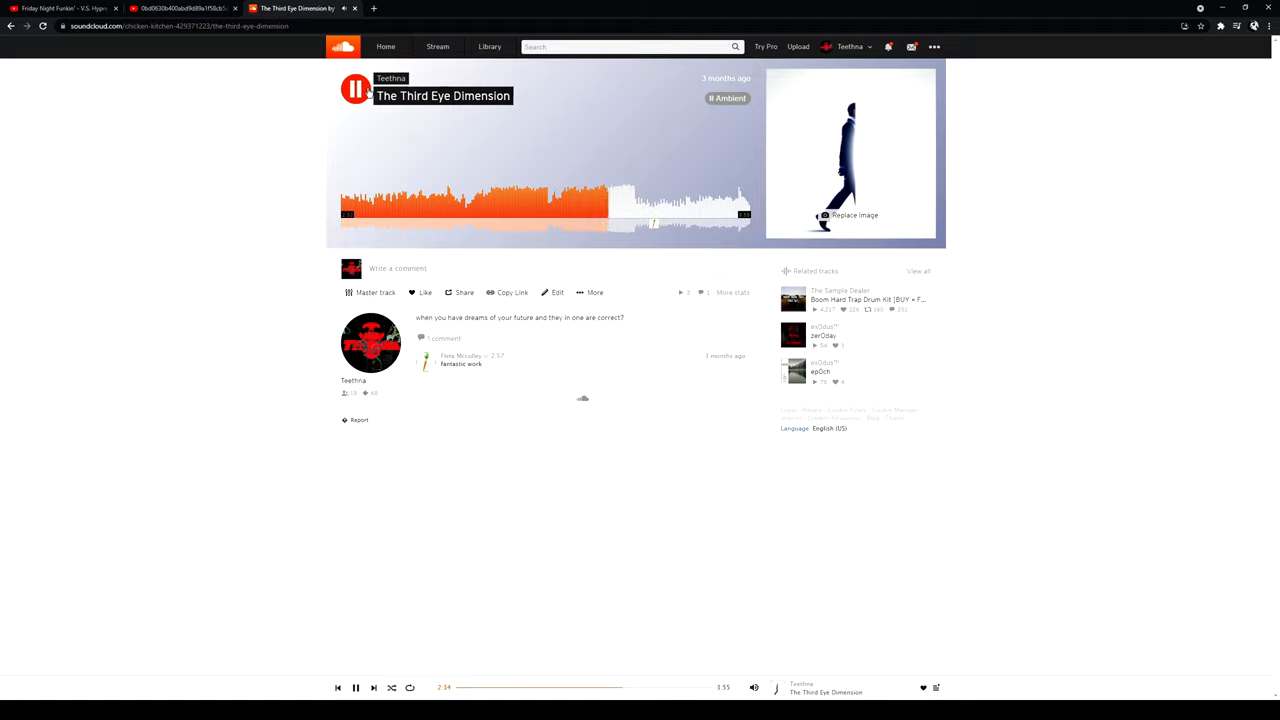
{"action": "left_click", "coordinate": [356, 88]}
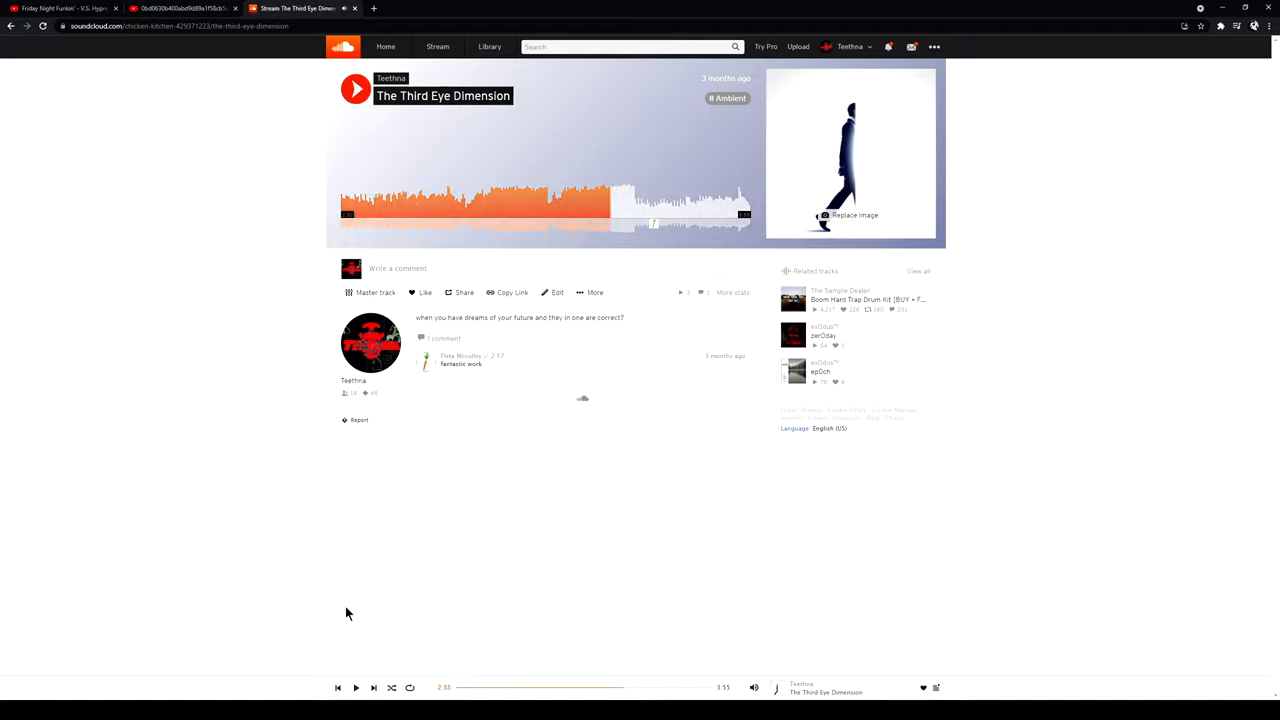
{"action": "left_click", "coordinate": [64, 8]}
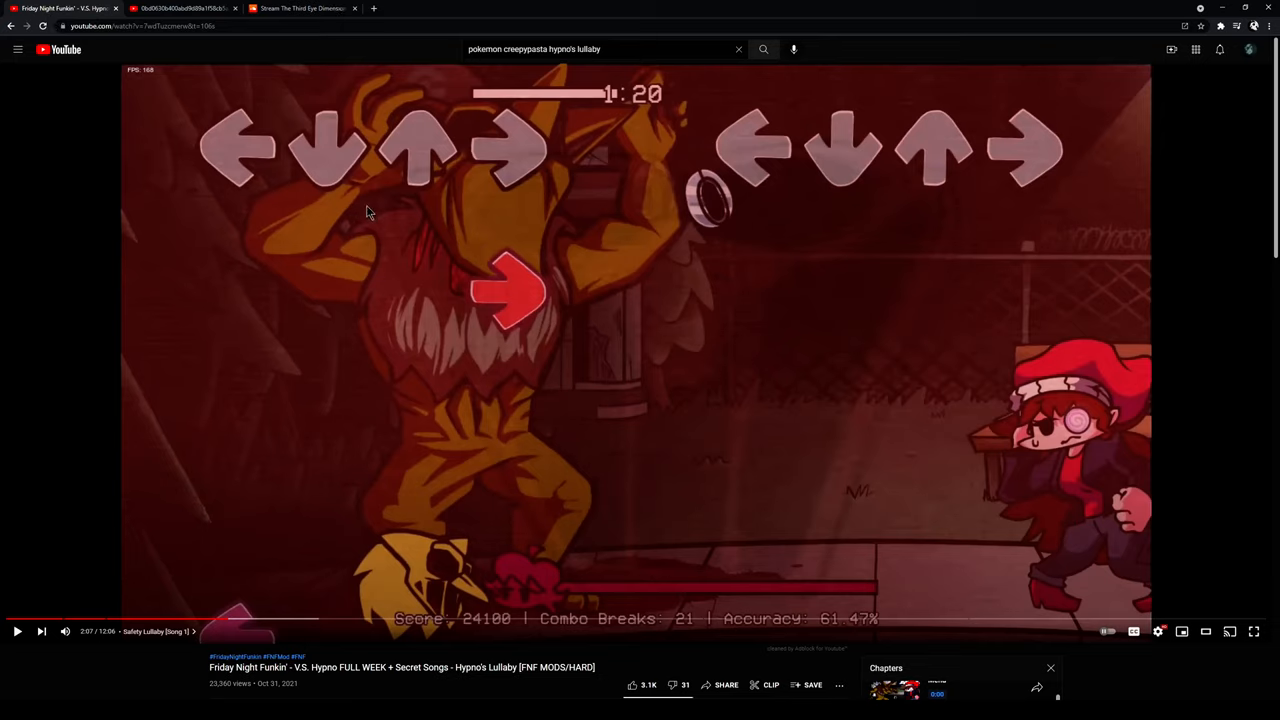
{"action": "mouse_move", "coordinate": [396, 692]}
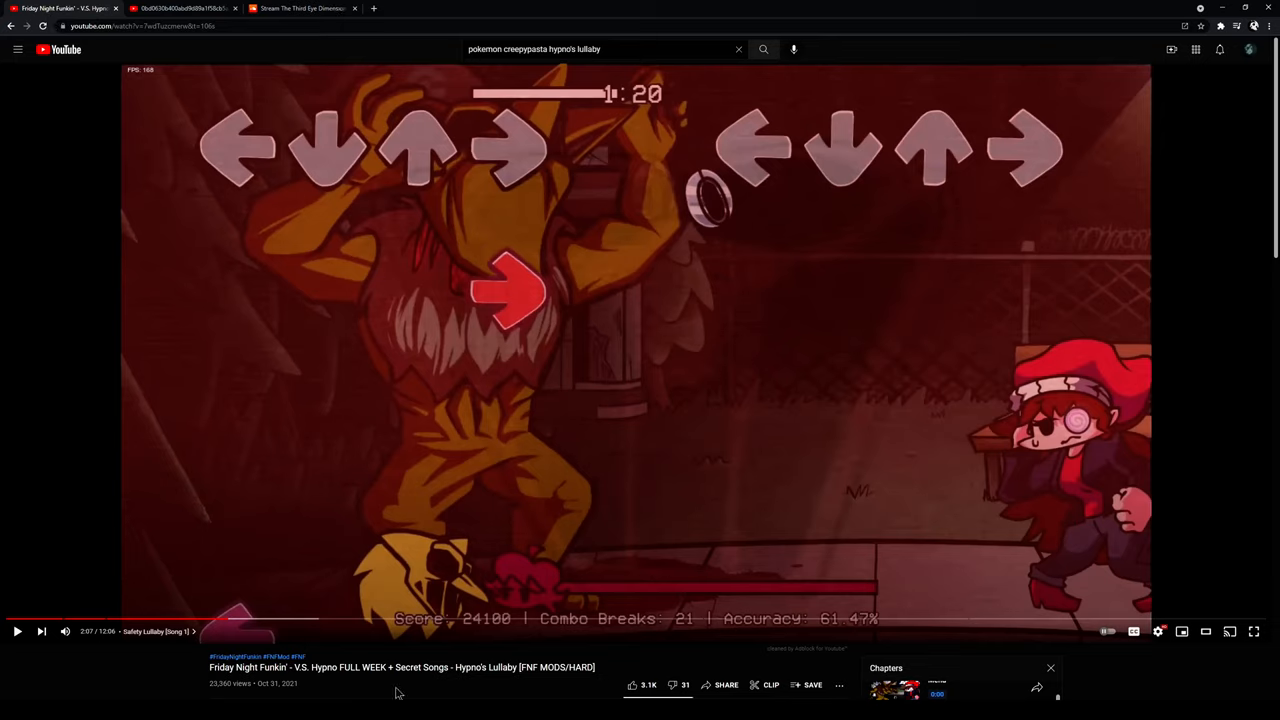